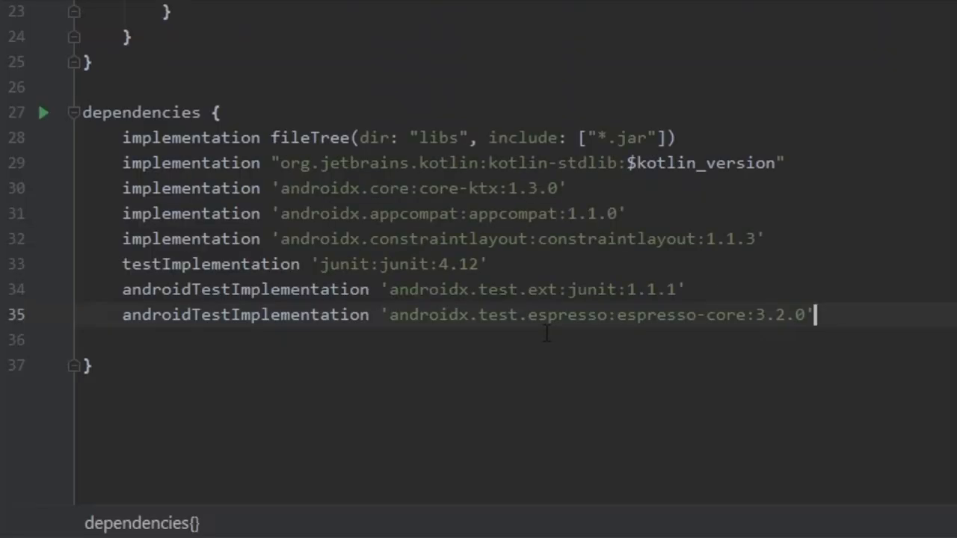
Step: Add the androidx.swiperefreshlayout:swiperefreshlayout:1.0.0 implementation dependency to the app build.gradle
type("implementation \"androidx.swiperefreshlayout:swiperefreshlayout:1.0.0\"")
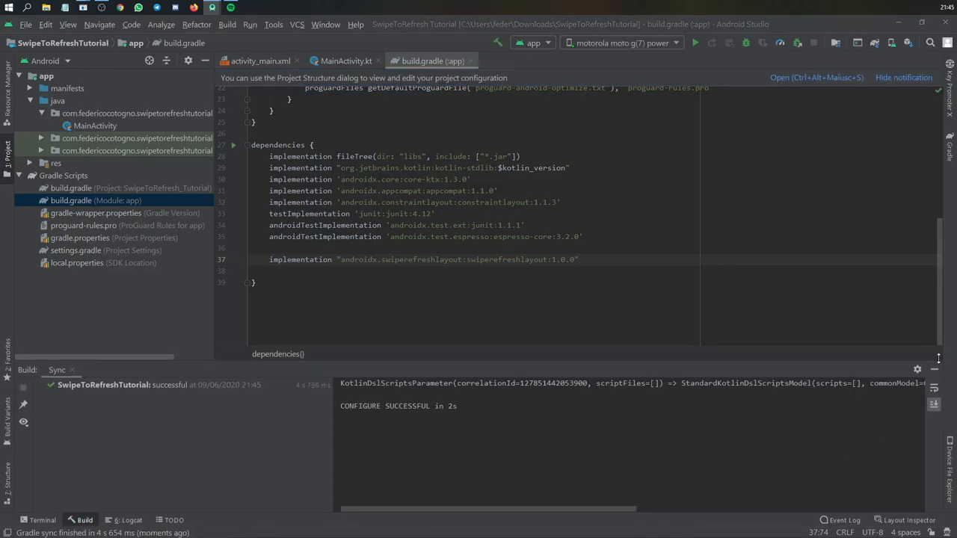
Step: In activity_main.xml, make RelativeLayout the root and set the TextView text to 'Swipe down!'
left_click(56, 163)
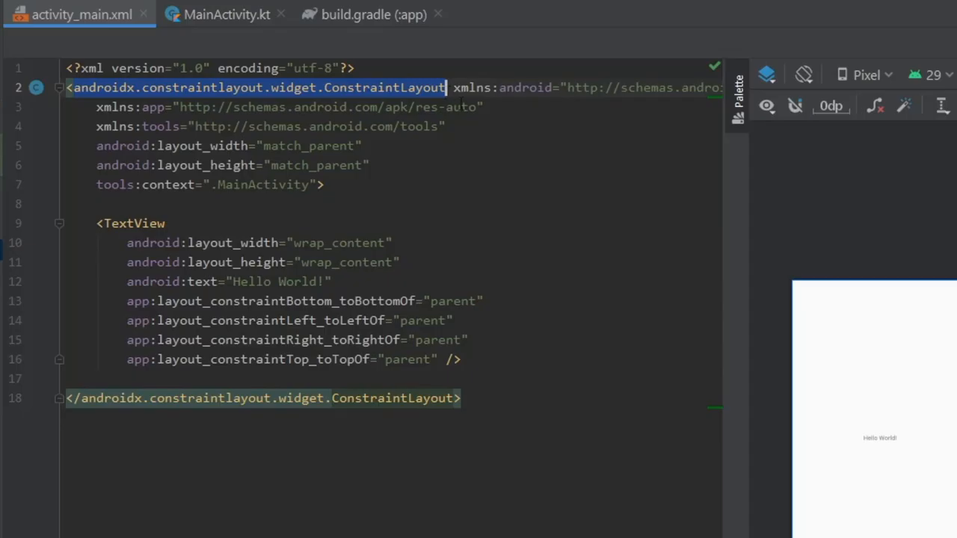
type("RelativeLayout")
left_click(390, 302)
type("android:layout_centerInParent=\"true\" />")
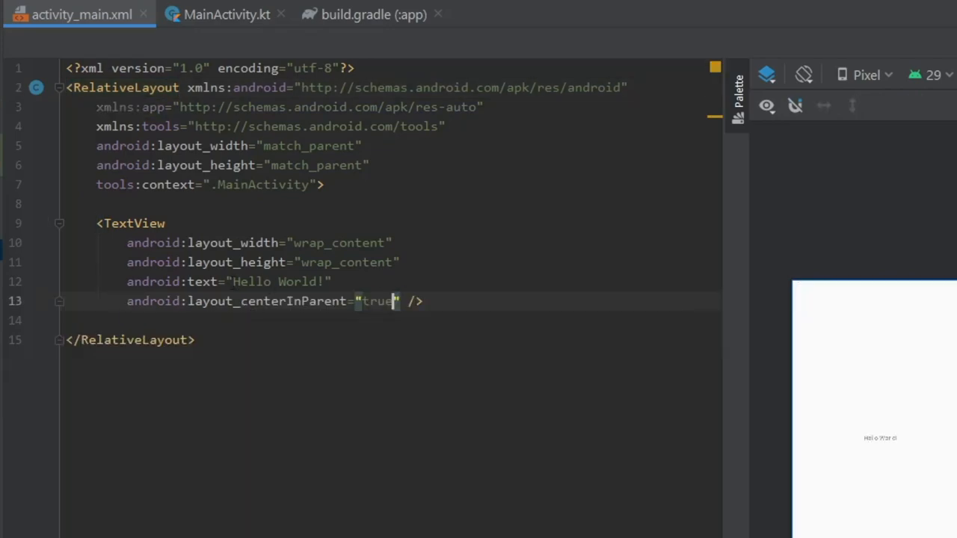
type("Swipe down!")
type("android:id=\"@+id/swipeToRefresh")
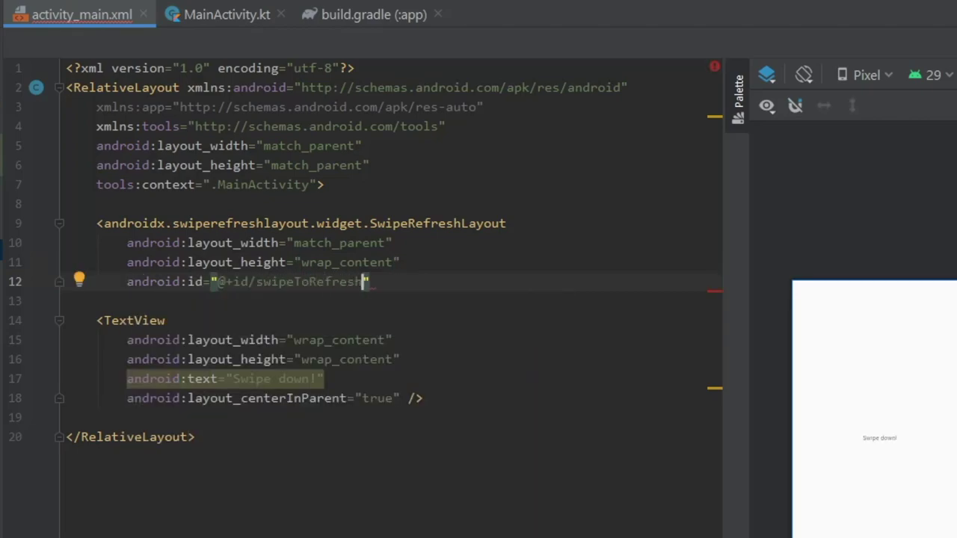
Step: Add a full-size ListView with id lv_listView inside the swipeToRefresh SwipeRefreshLayout
type("<ListView")
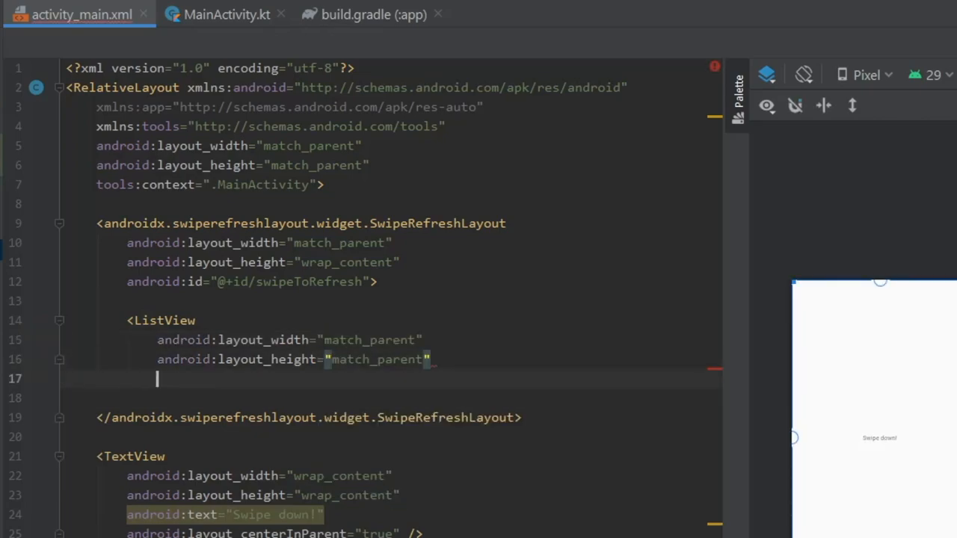
type("android:id=\"@+id/lv_listView\">")
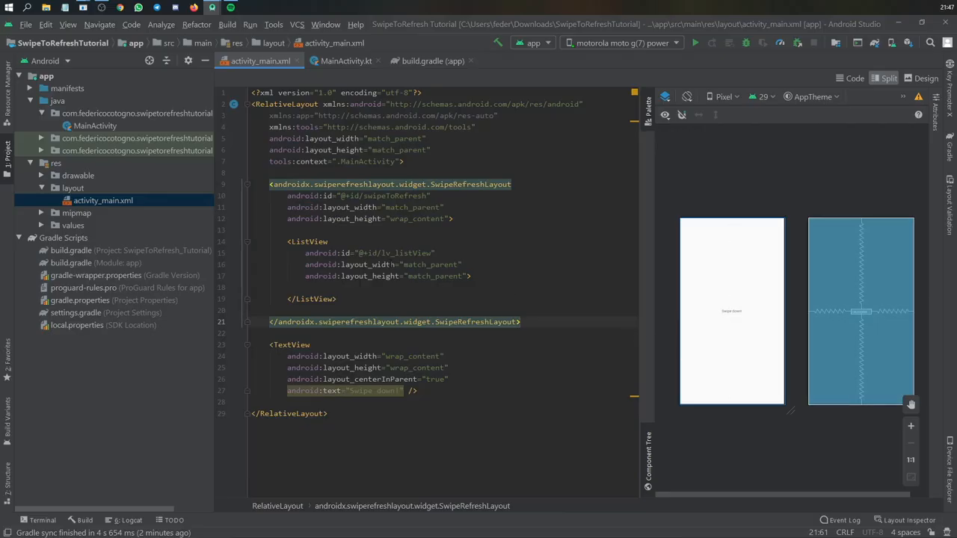
Step: In MainActivity.kt, call refreshApp() from onCreate and declare it with a 'Page refreshed!' toast listener
left_click(347, 61)
type("private fun re")
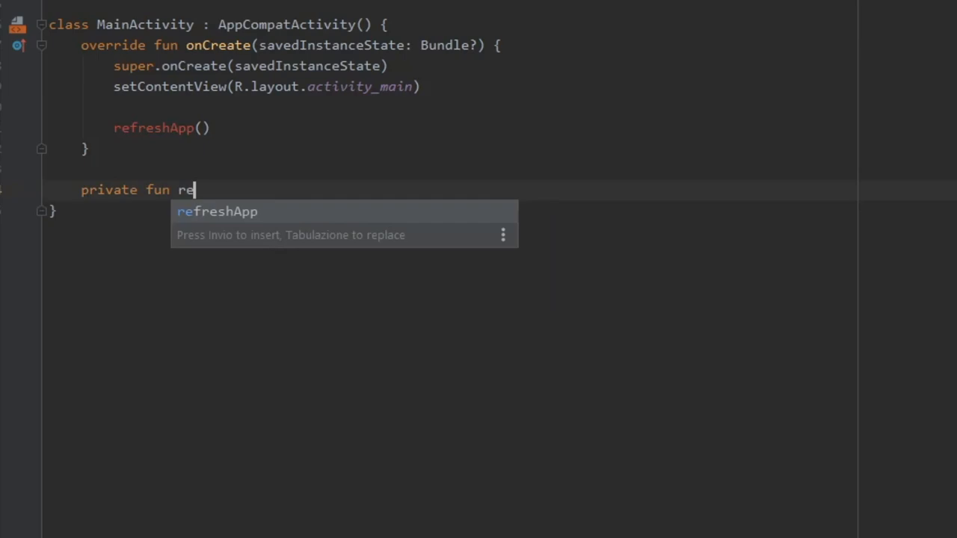
key("Enter")
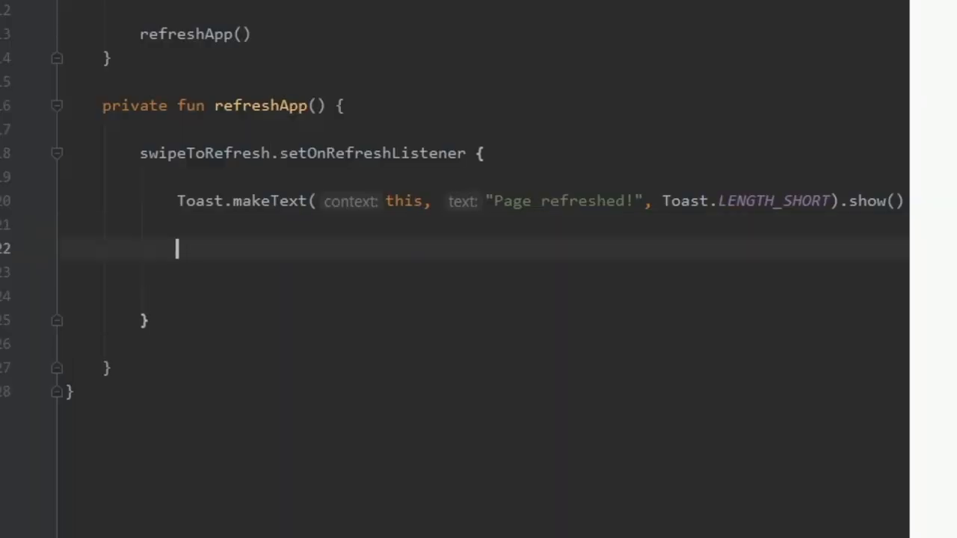
Step: Write swipeToRefresh.isRefreshing inside the refresh listener using code completion
type("sw")
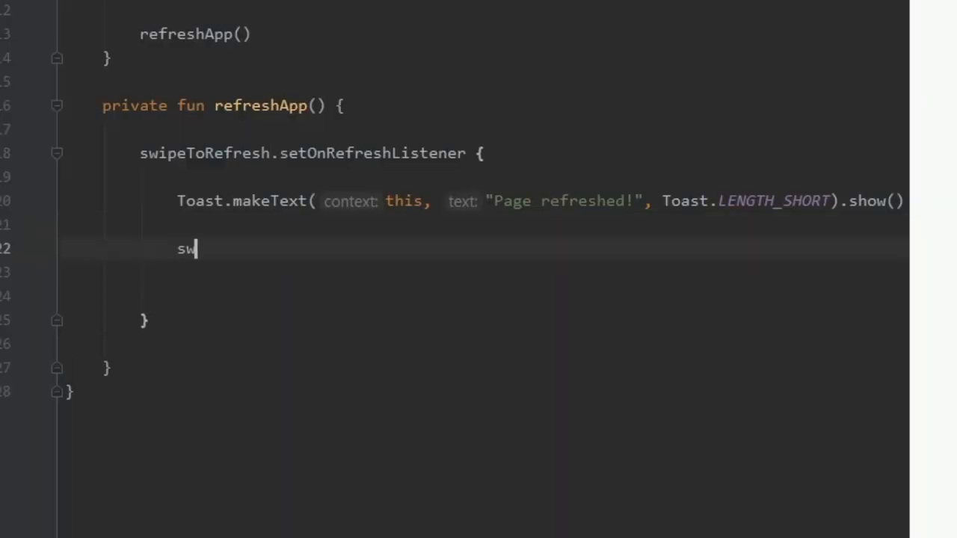
type("ipeToRefresh")
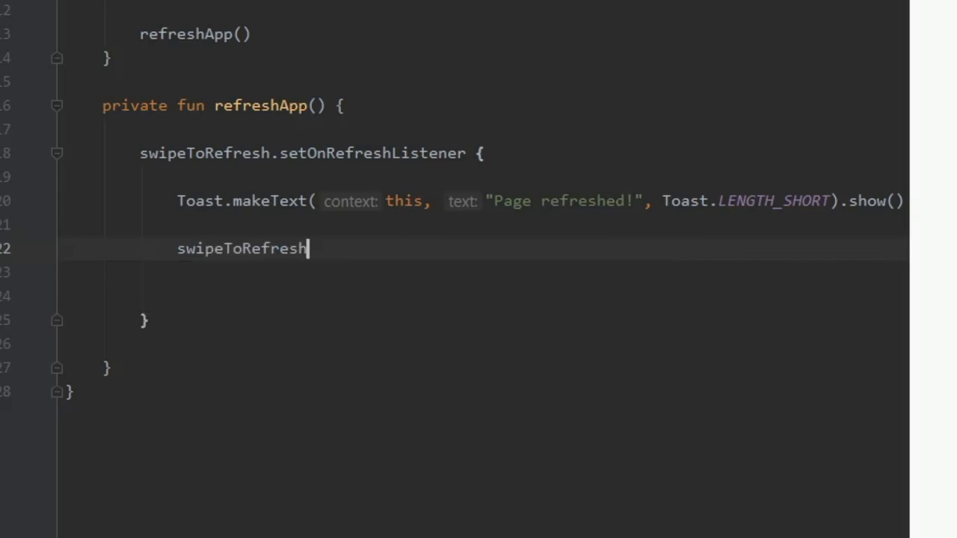
type(".")
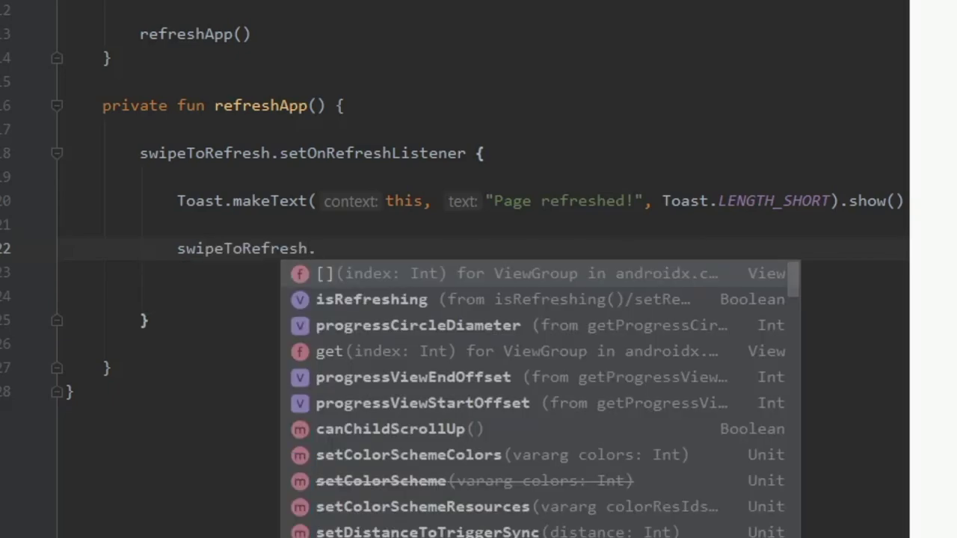
left_click(371, 299)
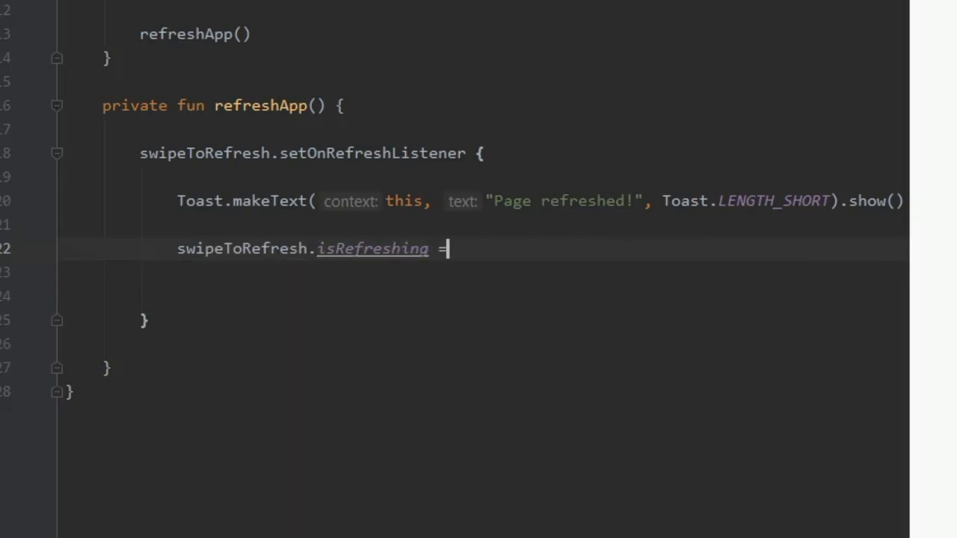